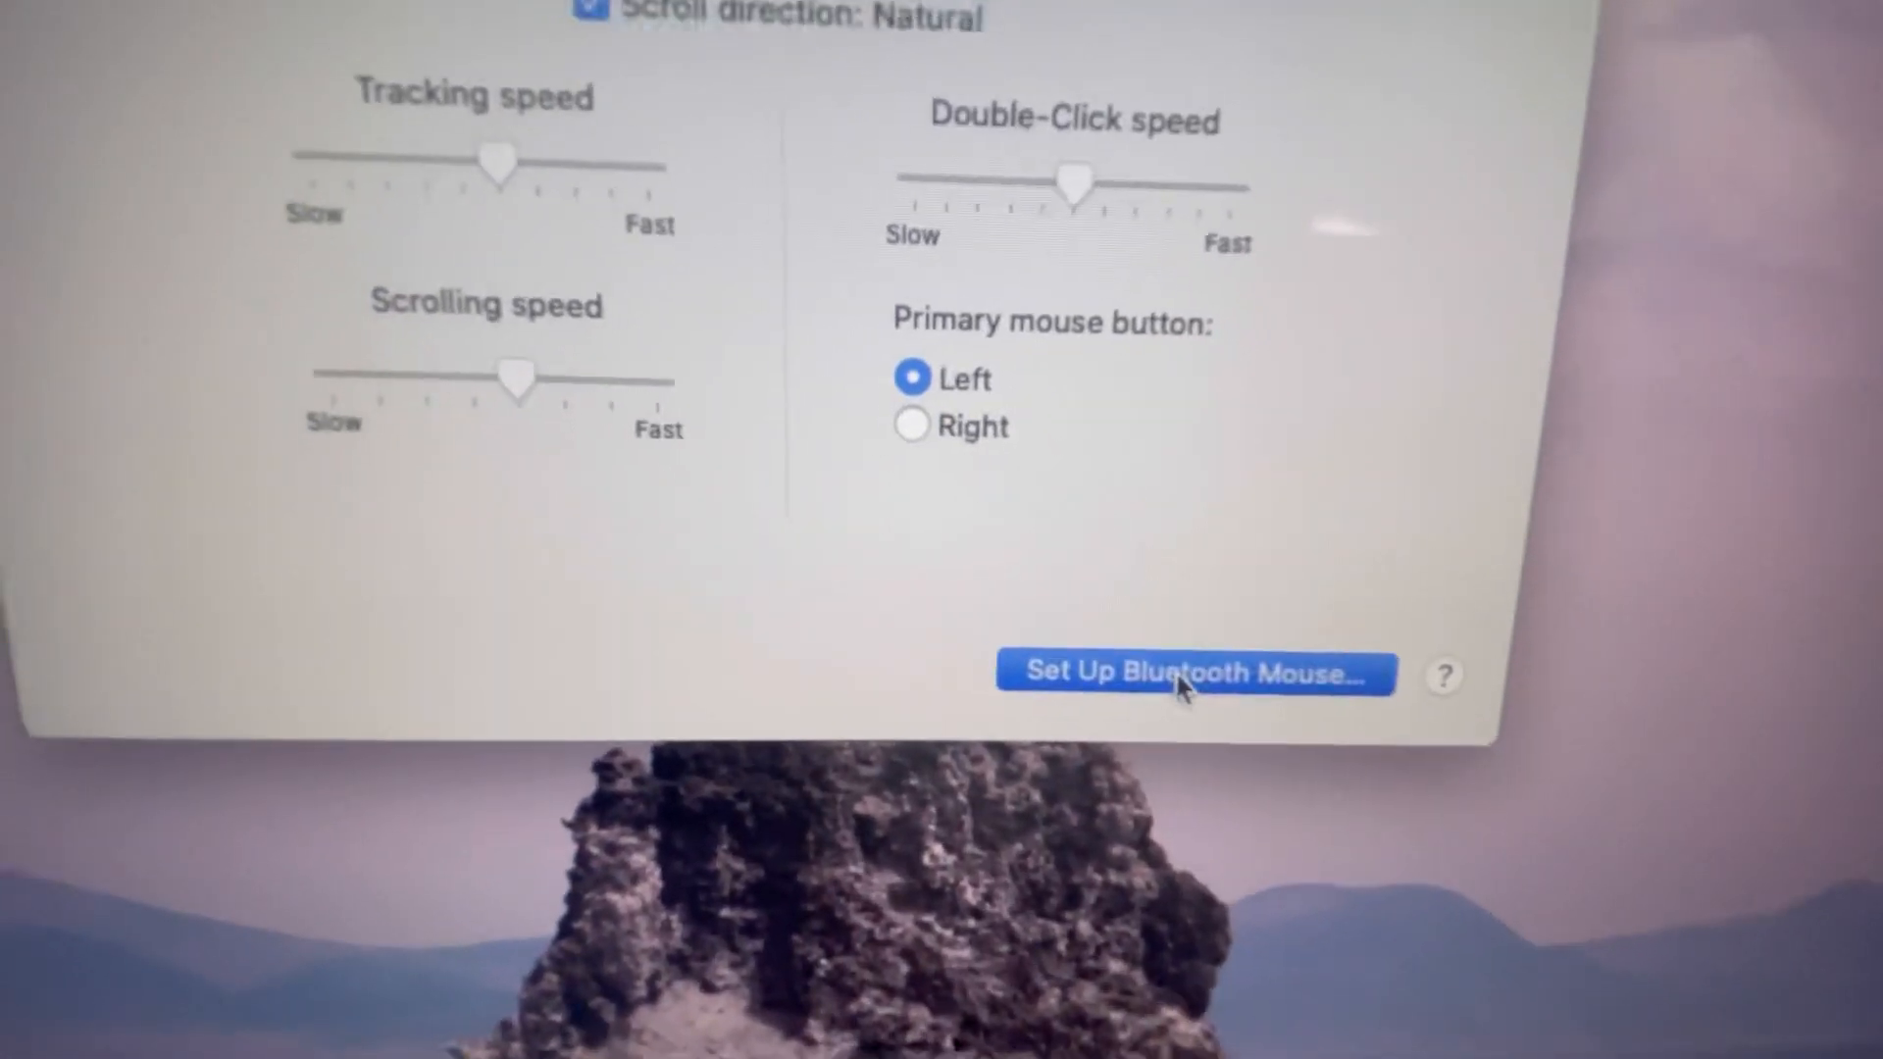
# - Begin Bluetooth mouse setup so the Magic Mouse appears in the Devices list
pyautogui.click(1193, 673)
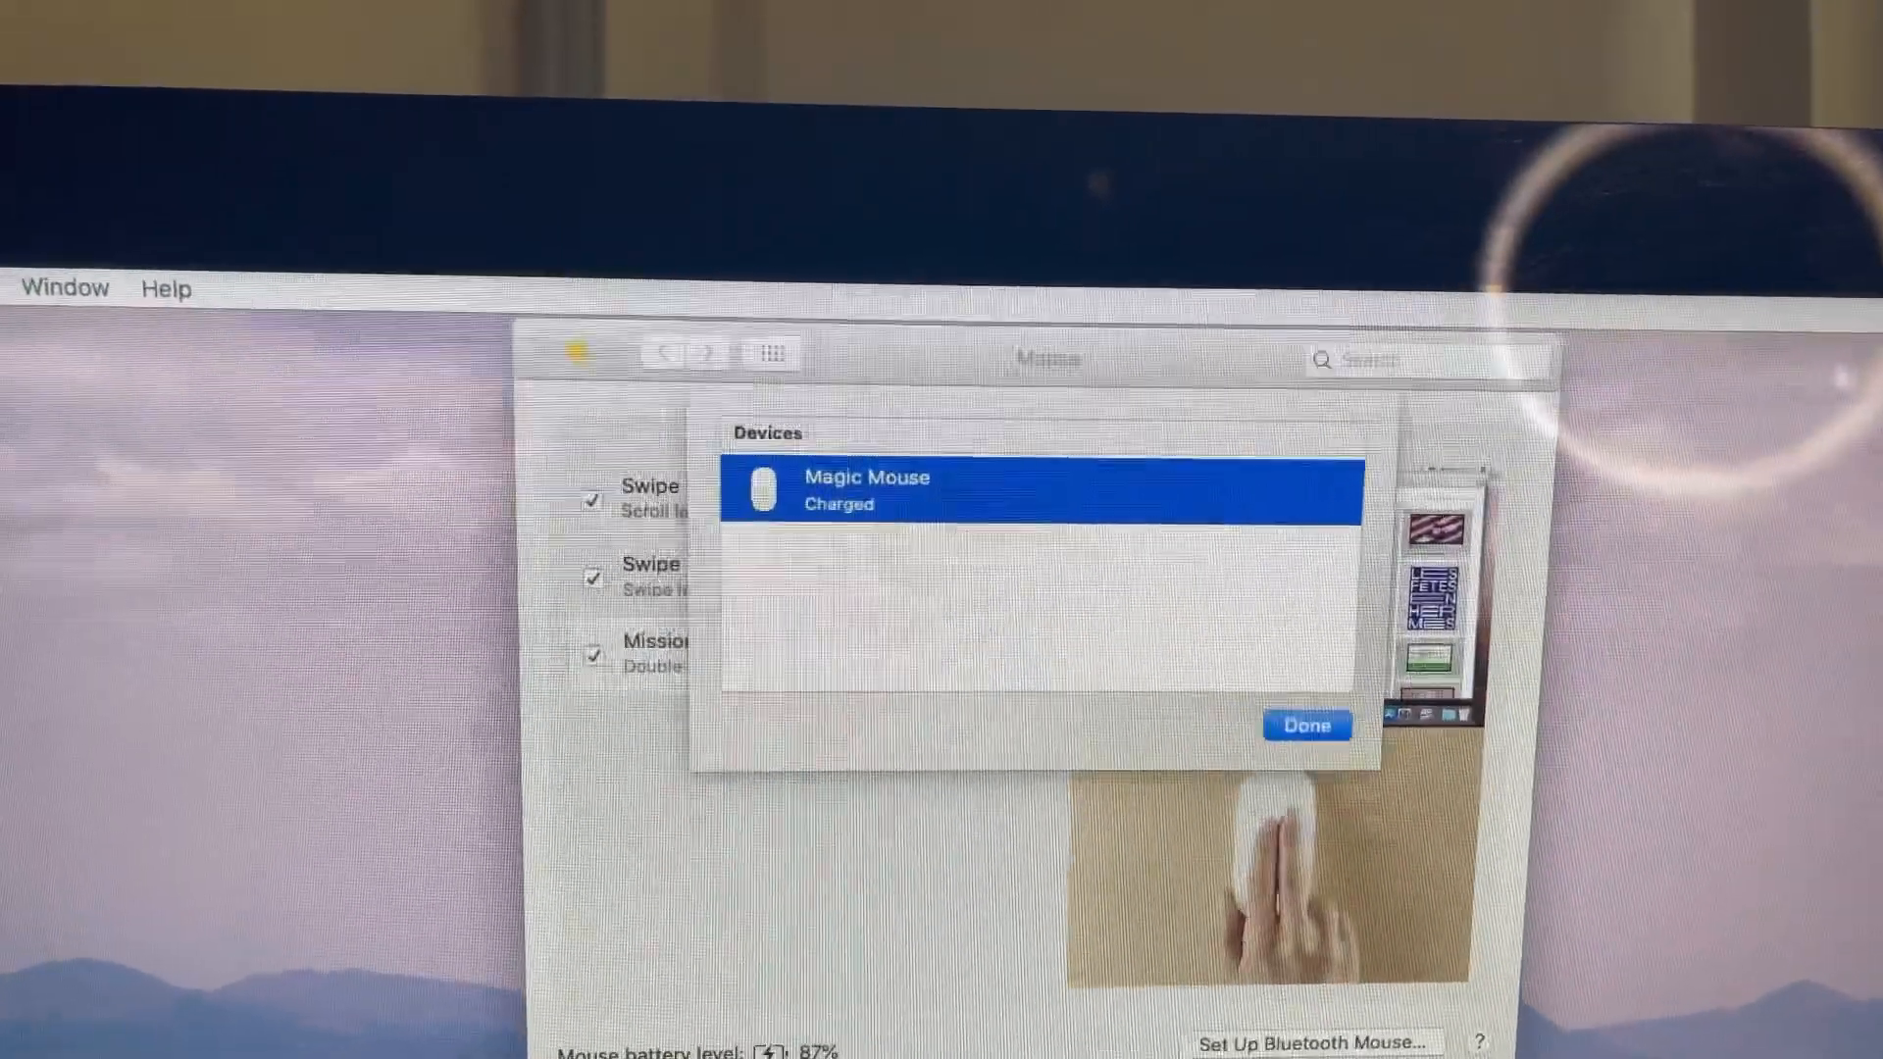
# - Turn Bluetooth on from the menu bar so the Magic Mouse connects
pyautogui.click(1306, 725)
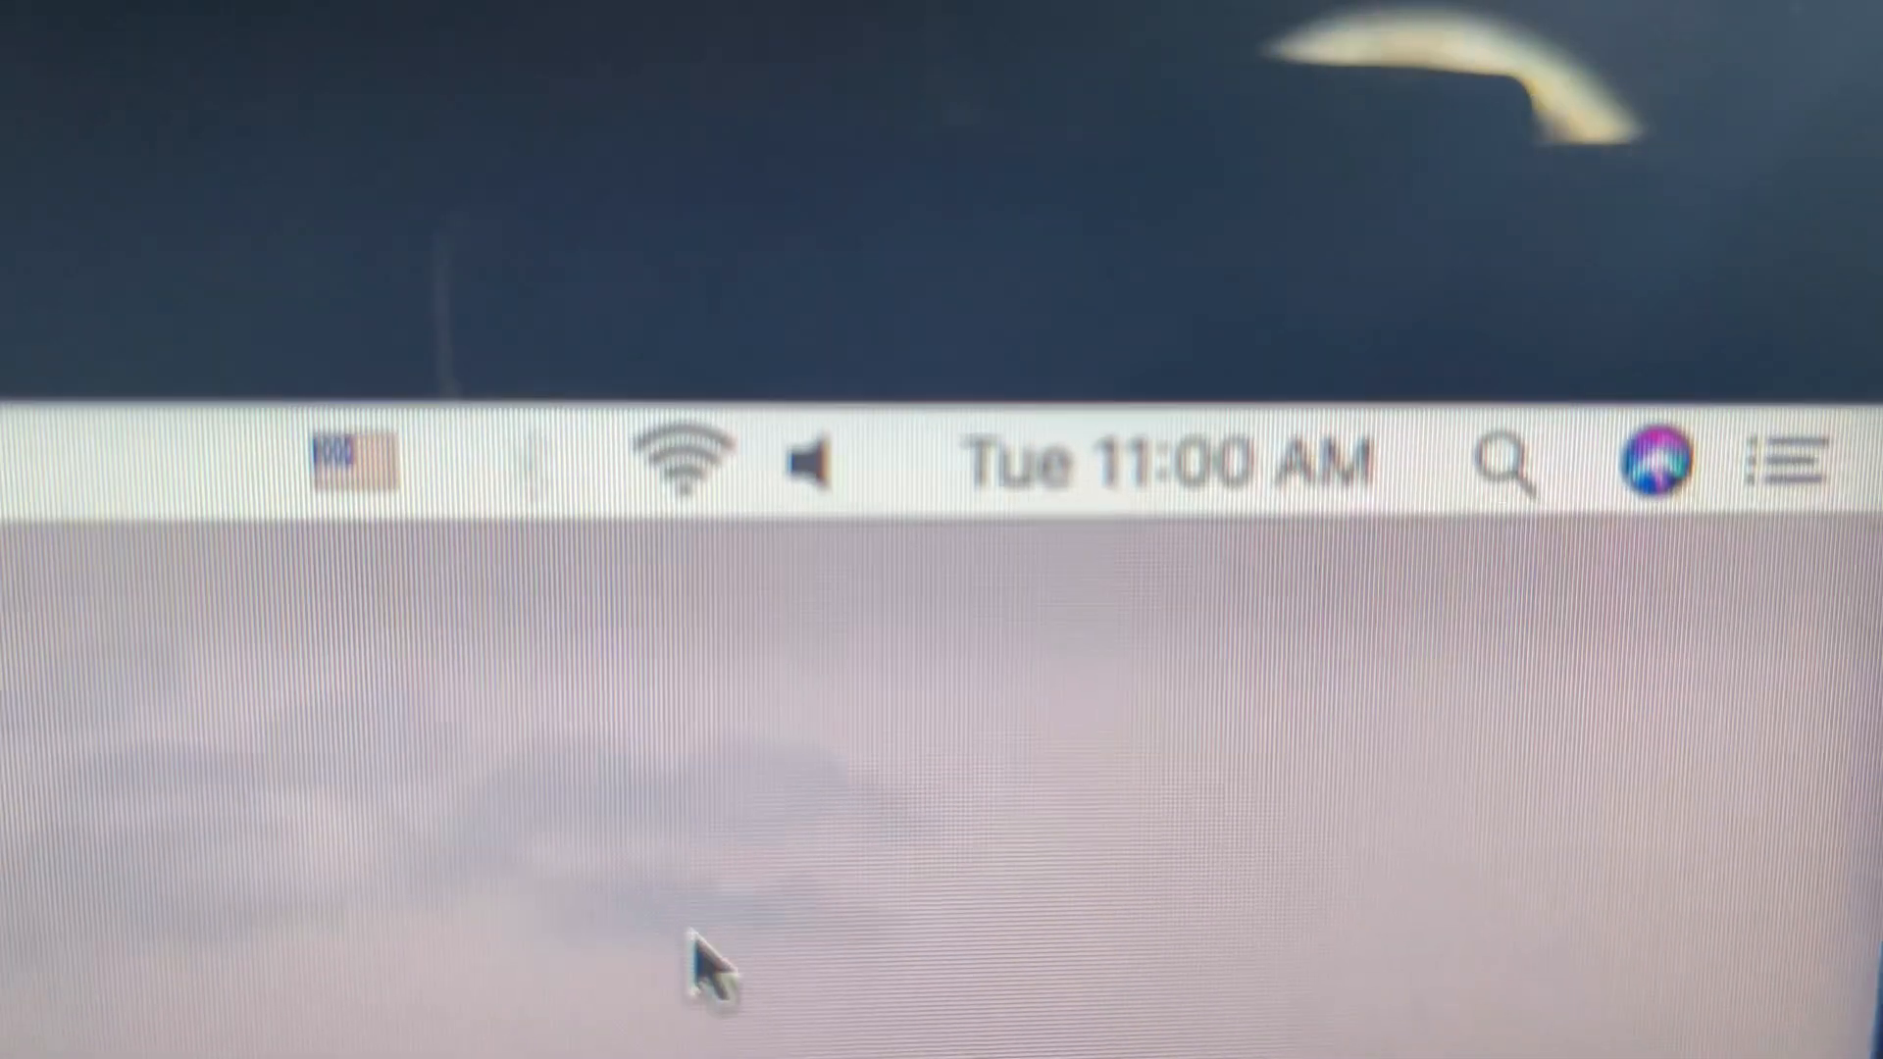
pyautogui.click(660, 460)
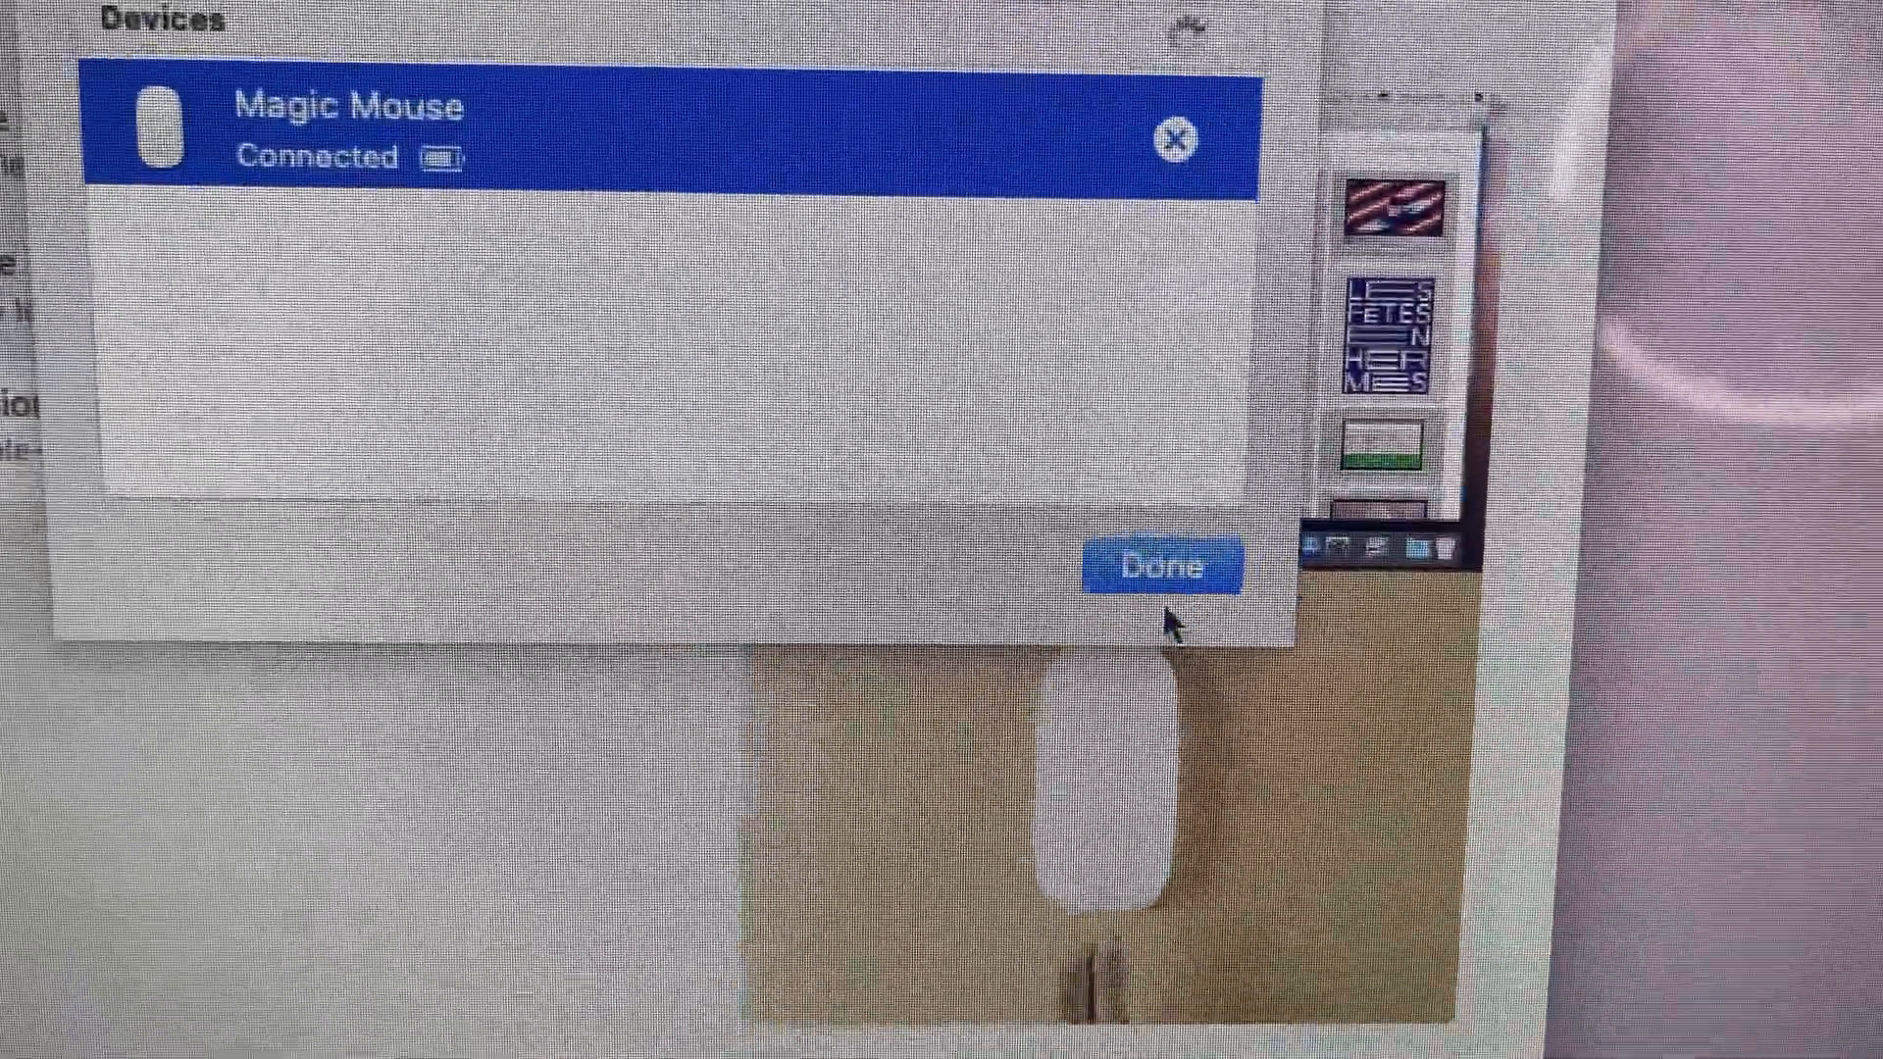
# - Confirm Done once the Magic Mouse shows Connected, returning to More Gestures
pyautogui.click(1160, 566)
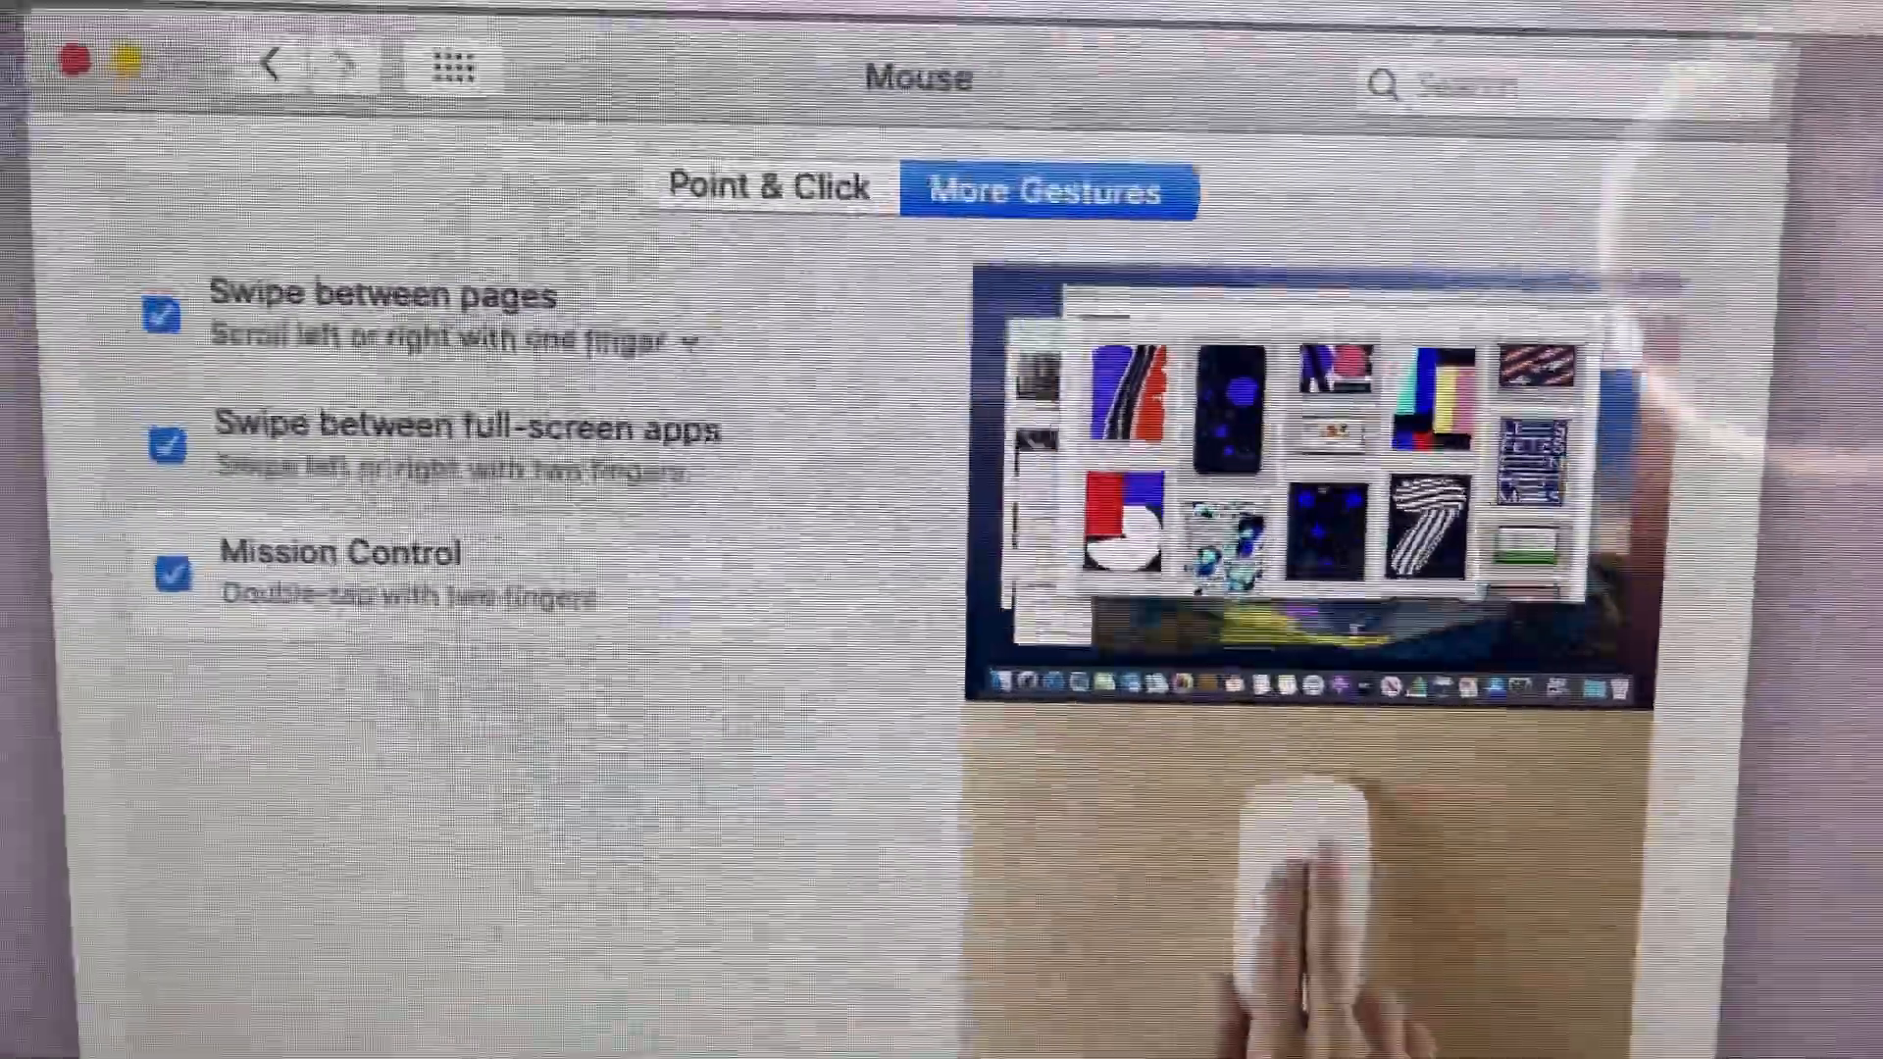